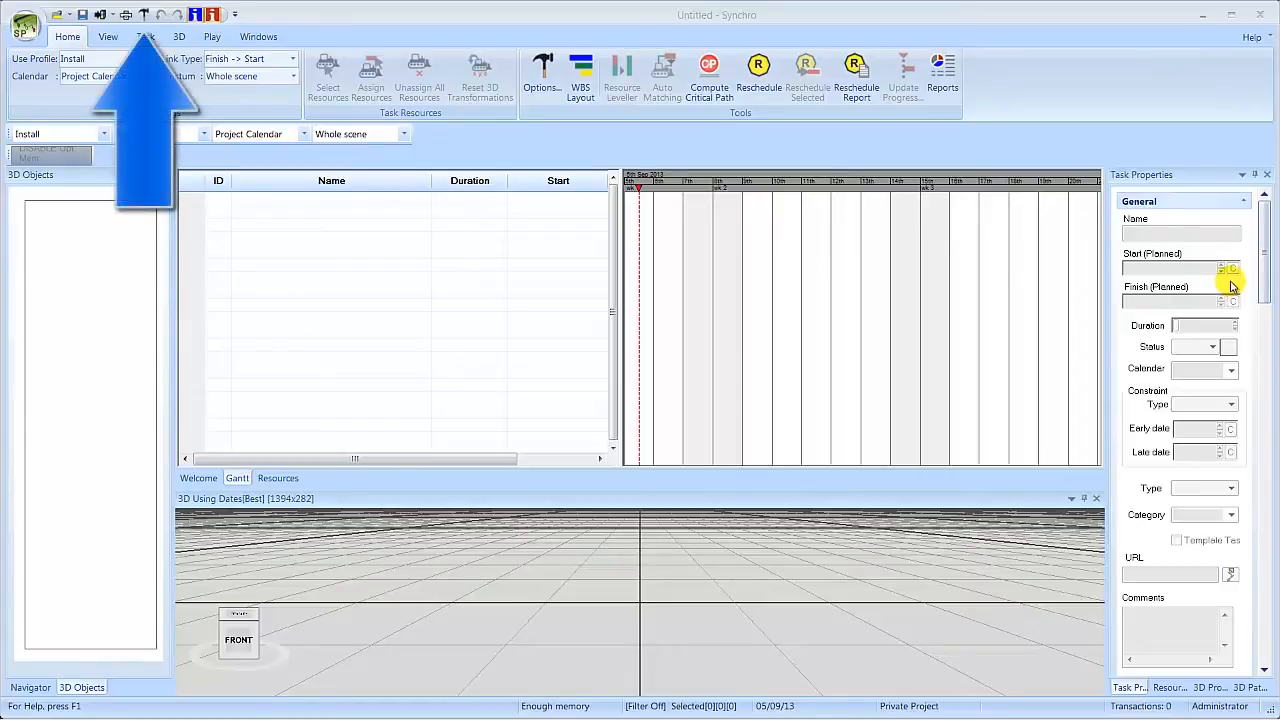
{"action": "mouse_move", "coordinate": [1228, 288]}
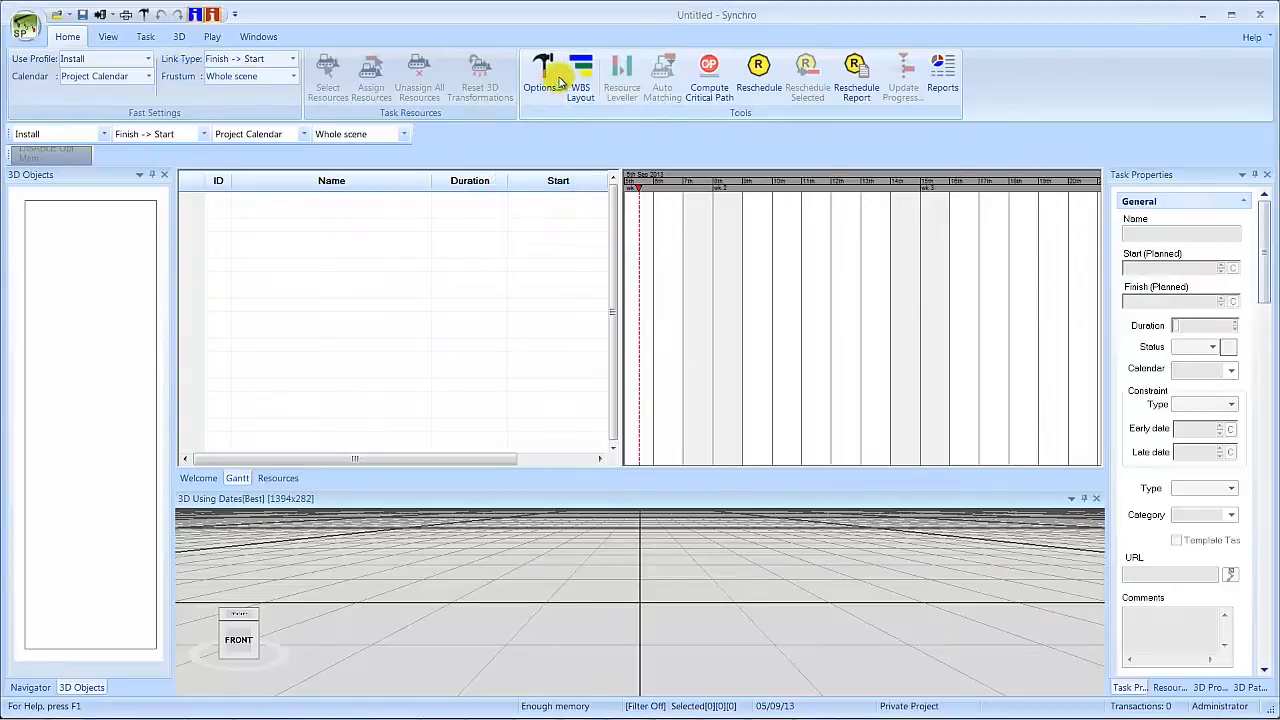
Enable Auto Save Project in Options with a 10-minute interval, deleting the auto saved file on normal exit.
{"action": "left_click", "coordinate": [544, 76]}
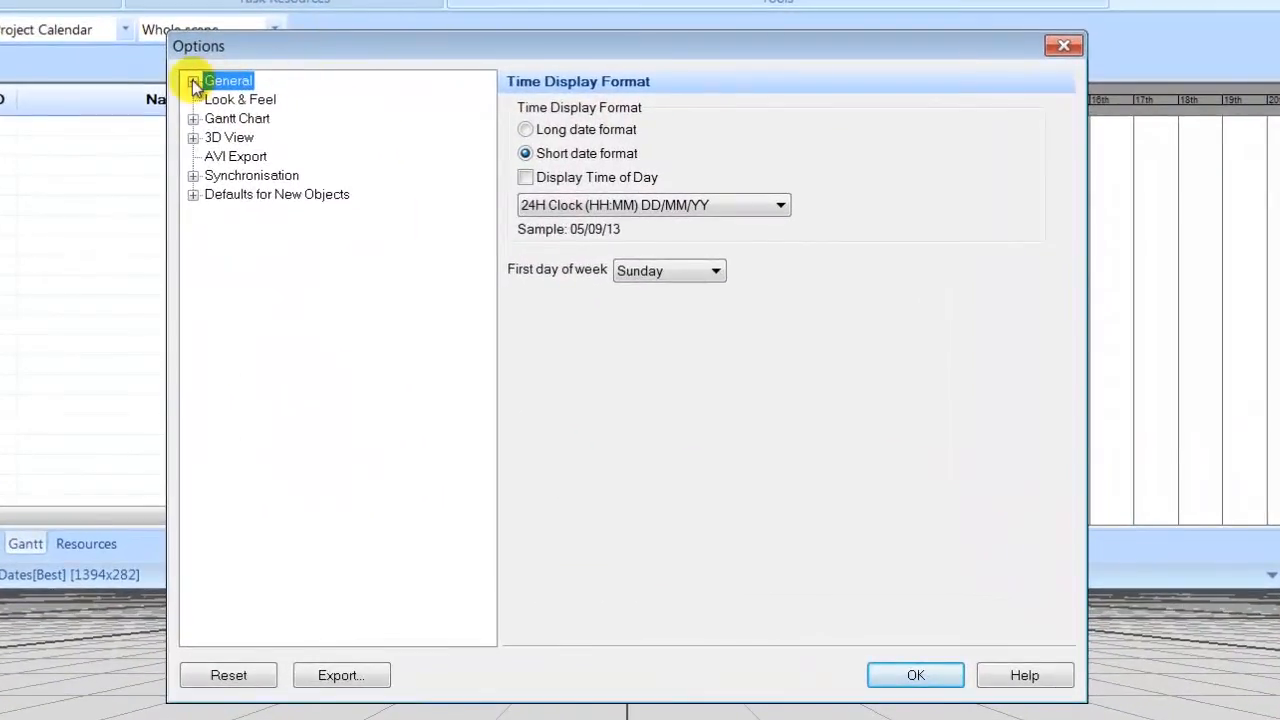
{"action": "left_click", "coordinate": [192, 80]}
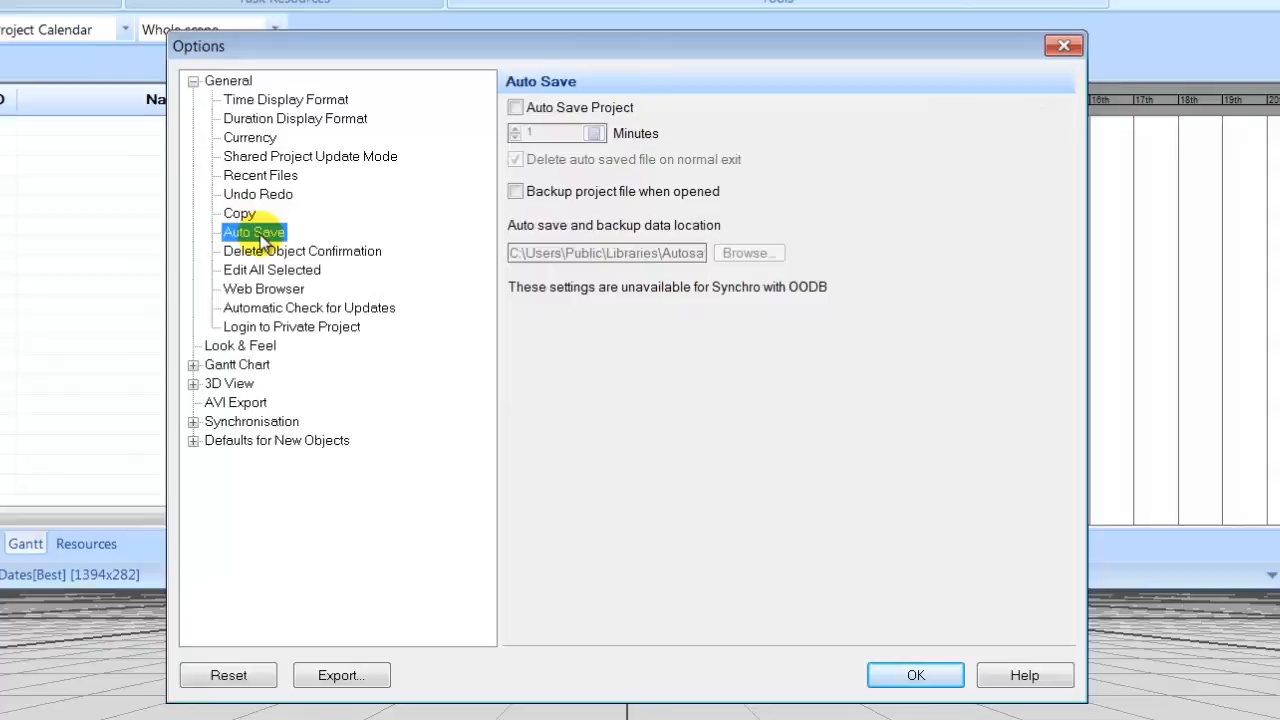
{"action": "mouse_move", "coordinate": [448, 180]}
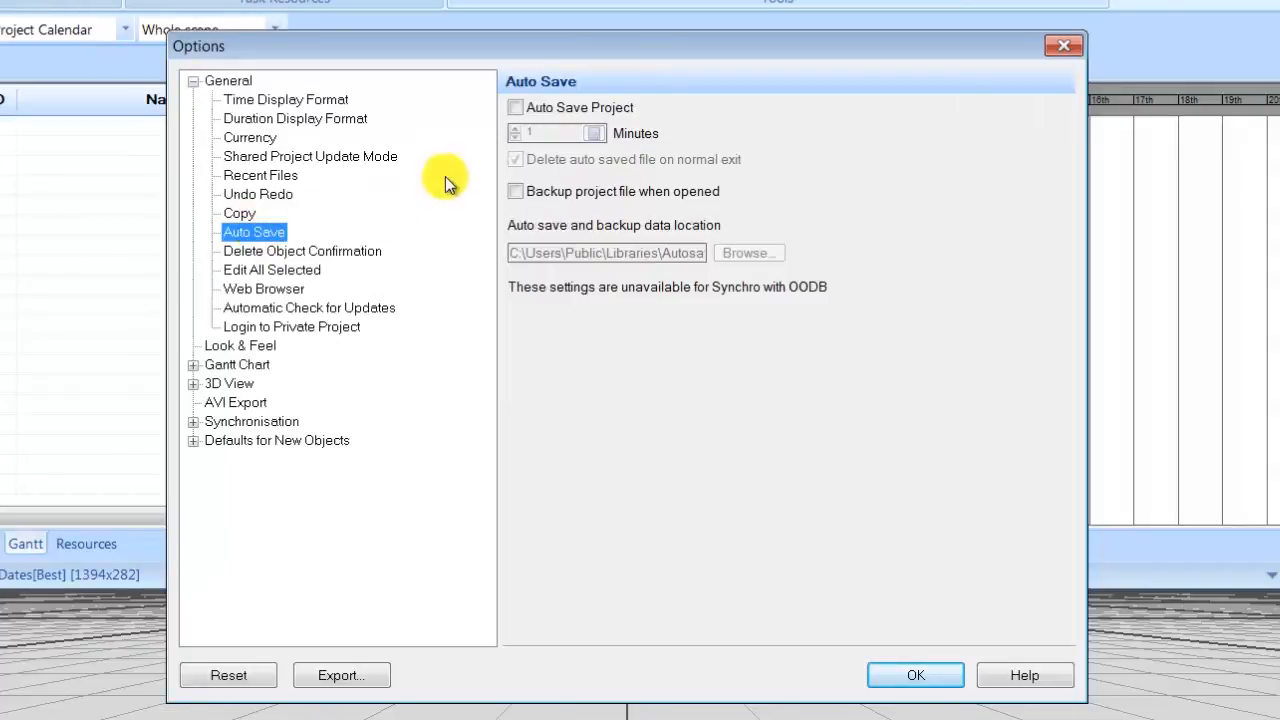
{"action": "left_click", "coordinate": [516, 108]}
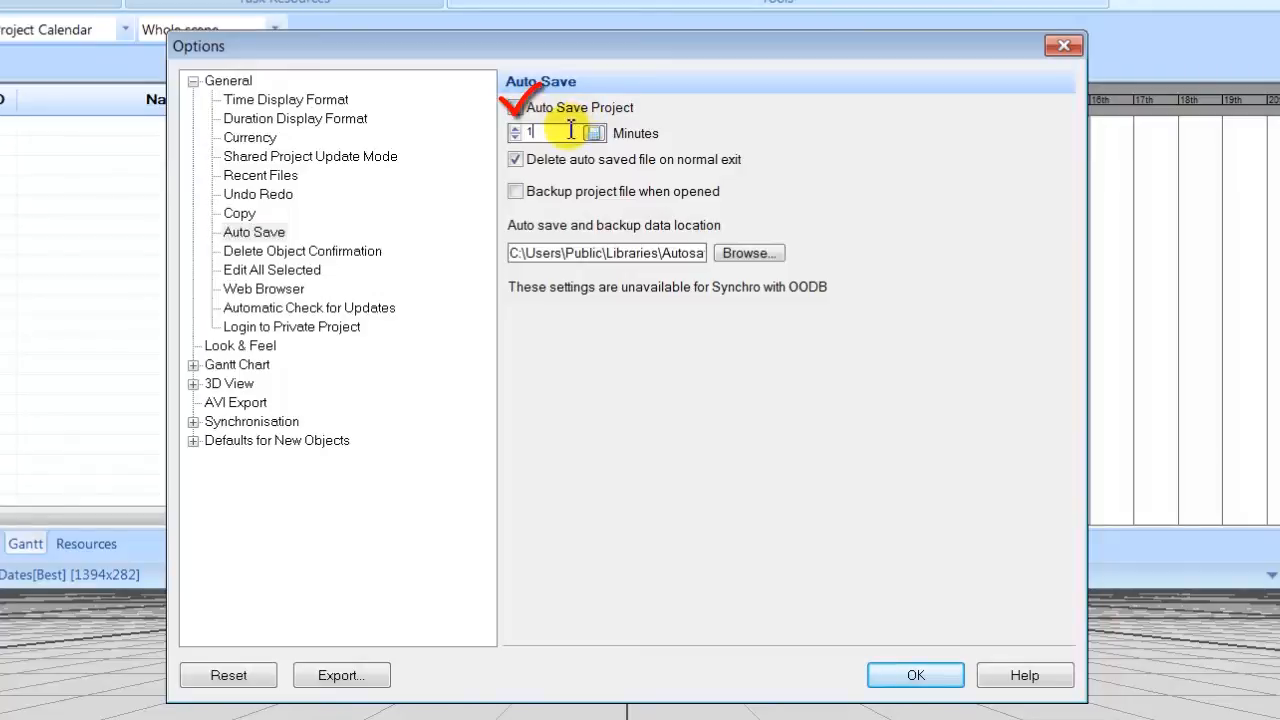
{"action": "type", "text": "0"}
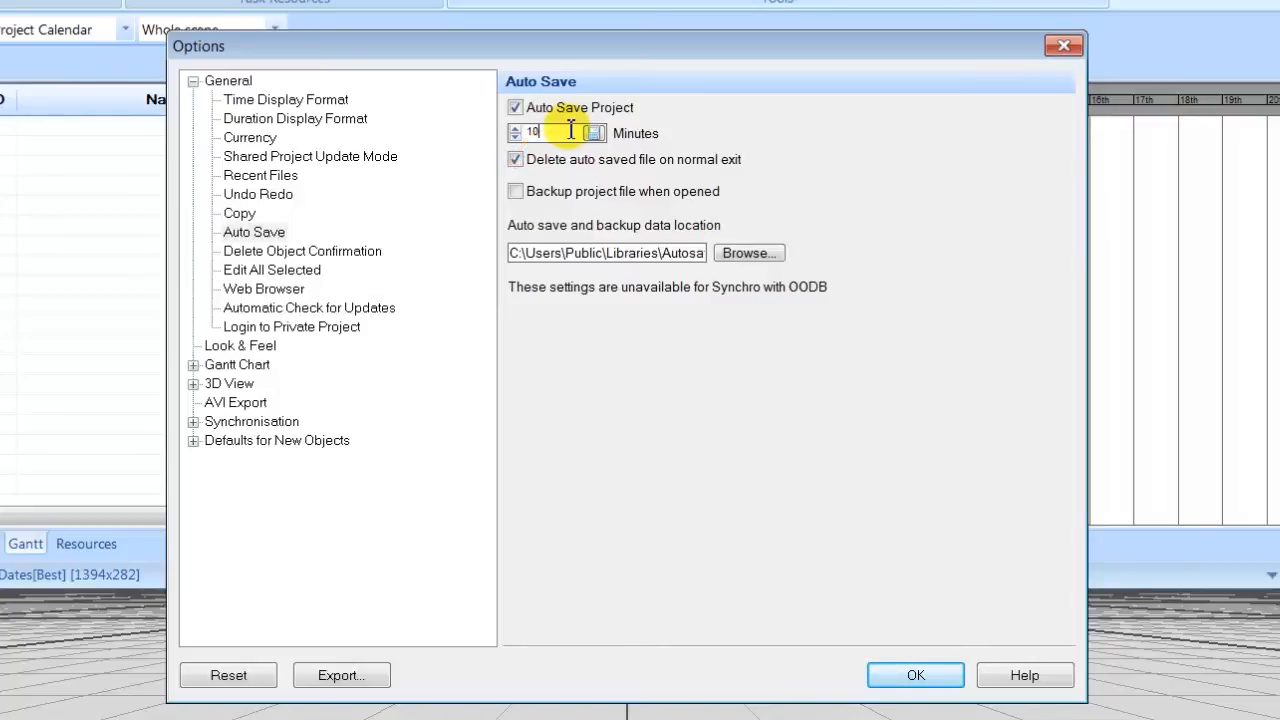
{"action": "mouse_move", "coordinate": [548, 204]}
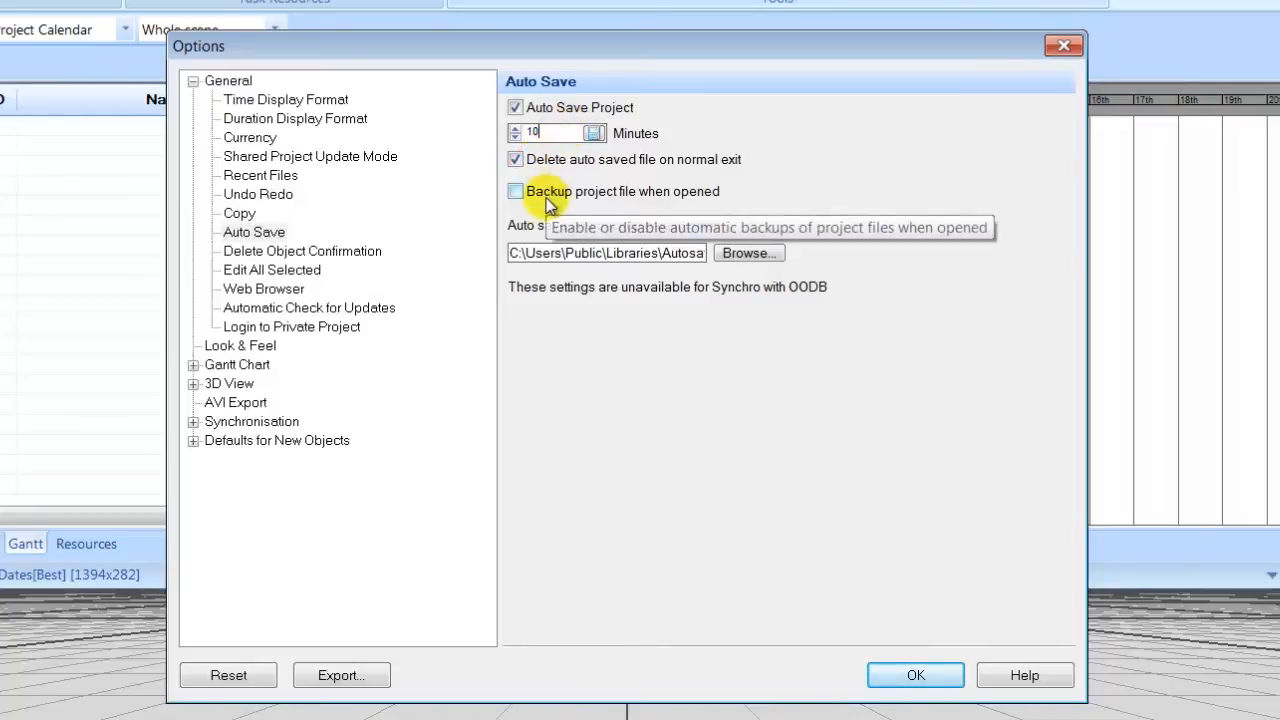
Enable Backup project file when opened on the Auto Save page.
{"action": "left_click", "coordinate": [516, 192]}
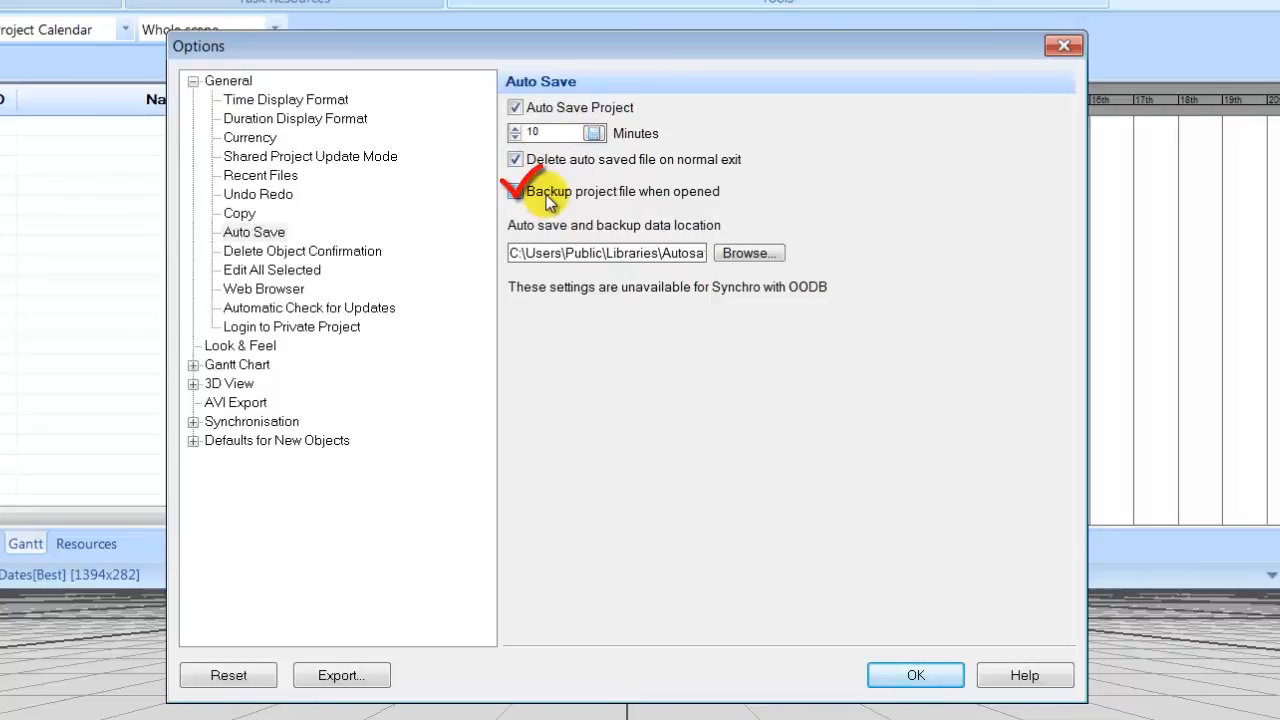
{"action": "left_click", "coordinate": [516, 192]}
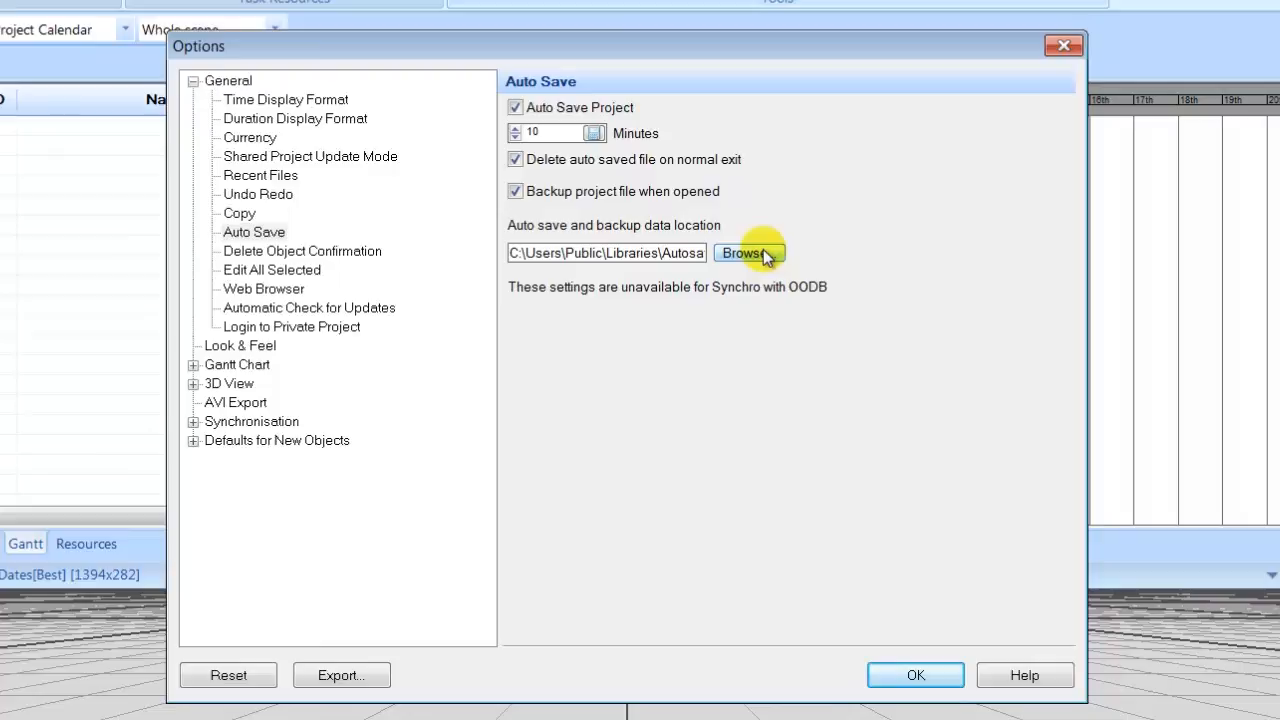
{"action": "mouse_move", "coordinate": [910, 676]}
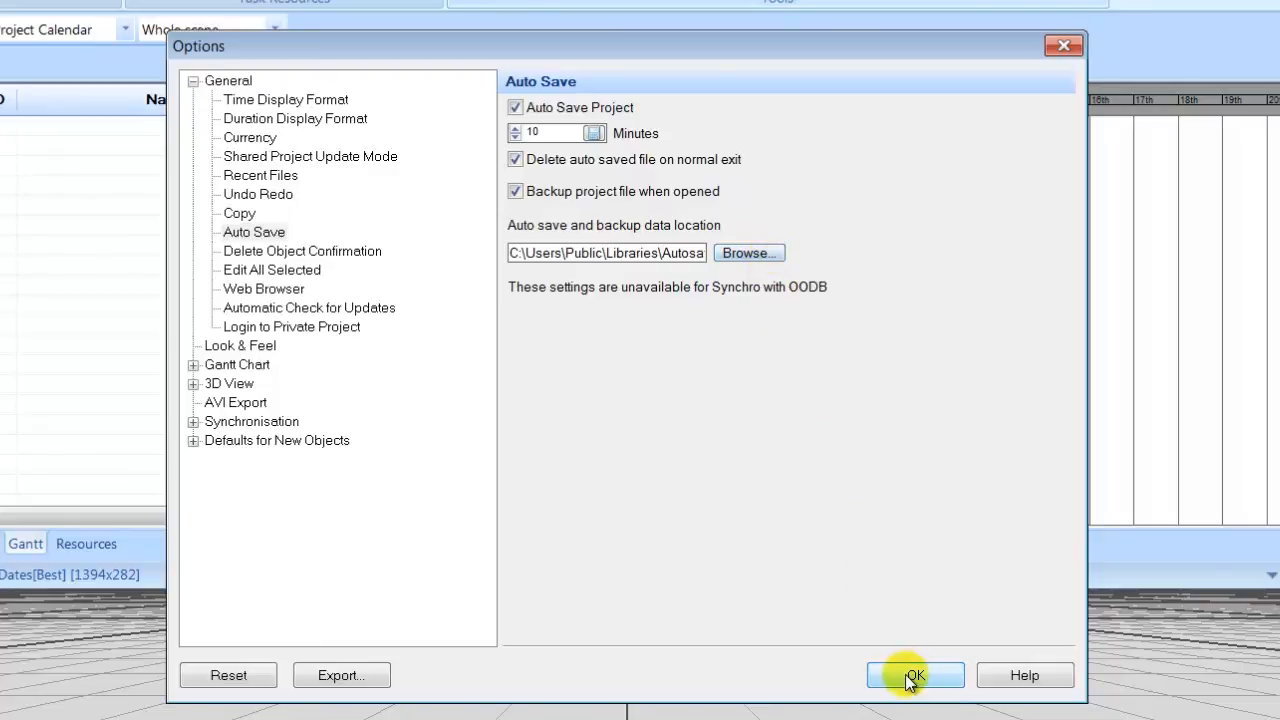